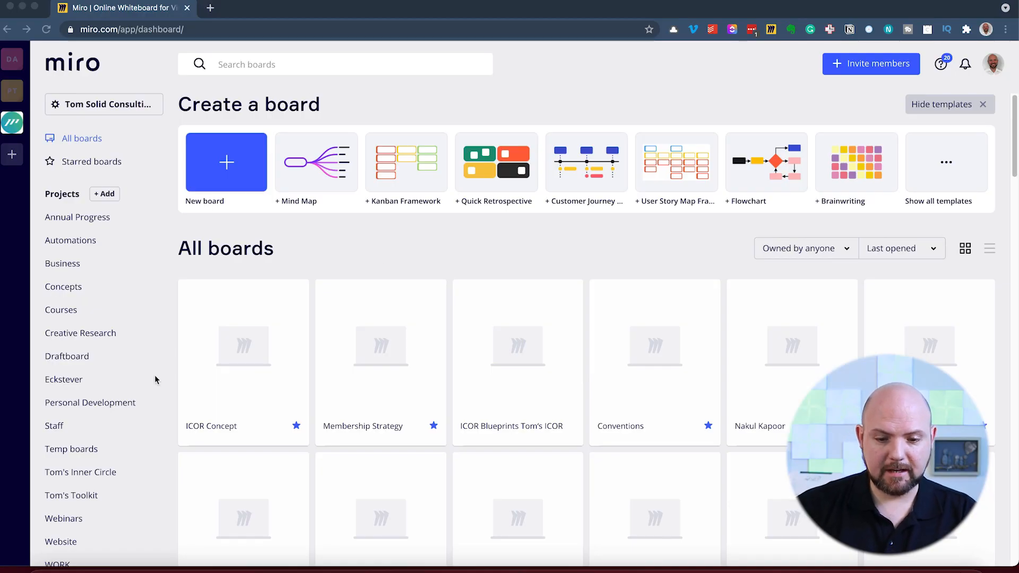
Step: Search the Miro dashboard for 'Ico' and open the ICOR Concept board
click(944, 105)
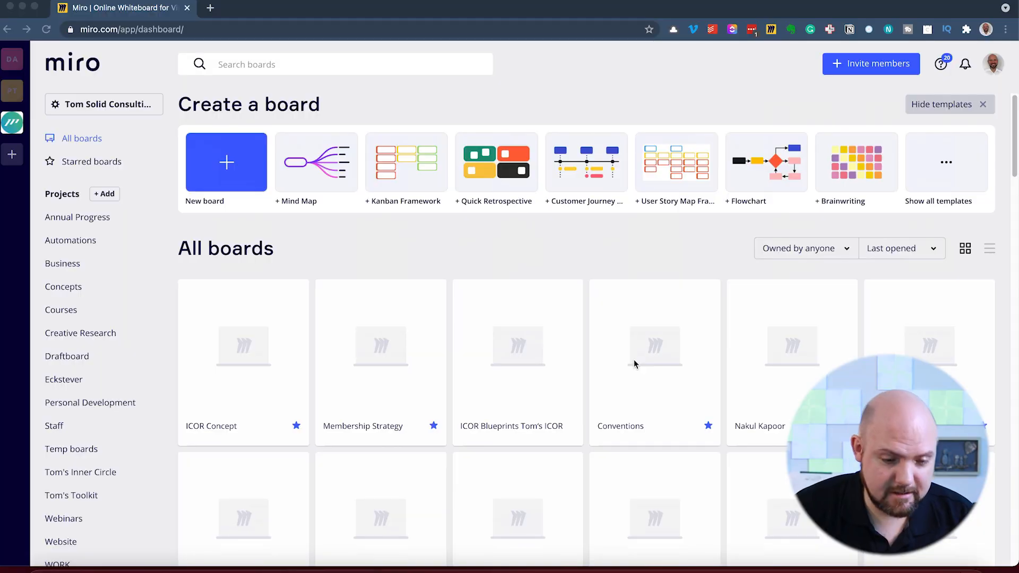
mouse_move(64, 375)
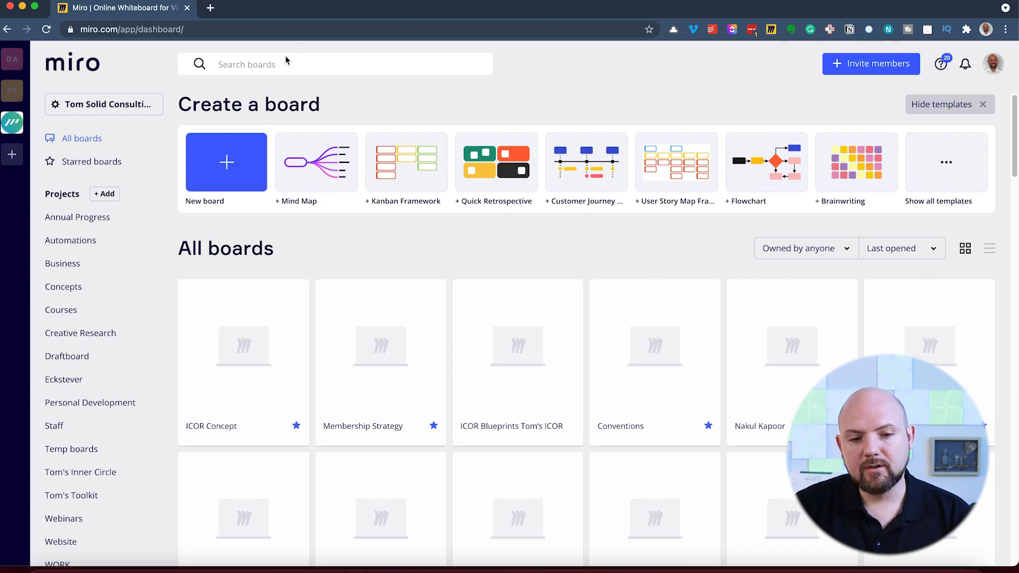
text(Icor)
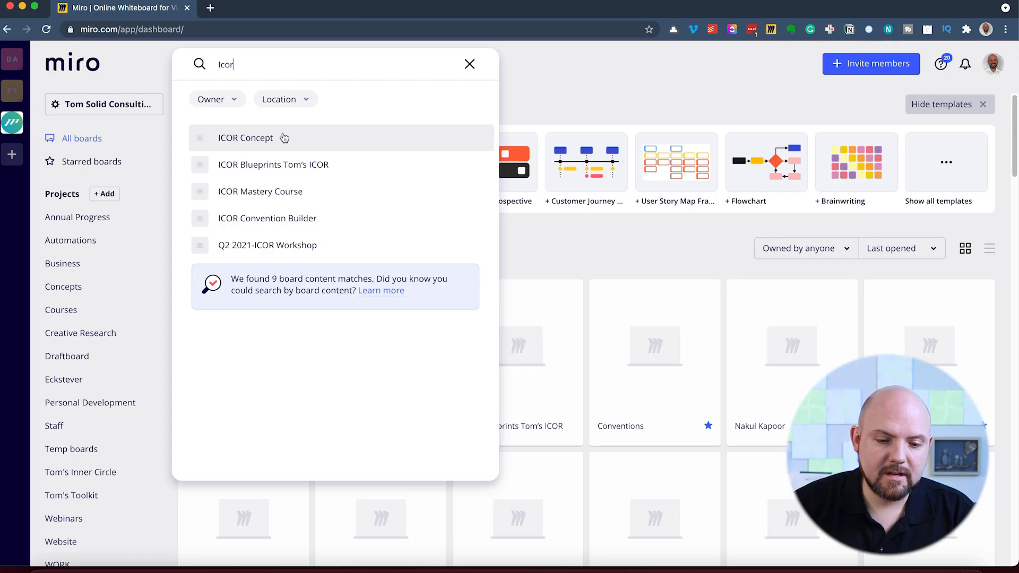
click(245, 137)
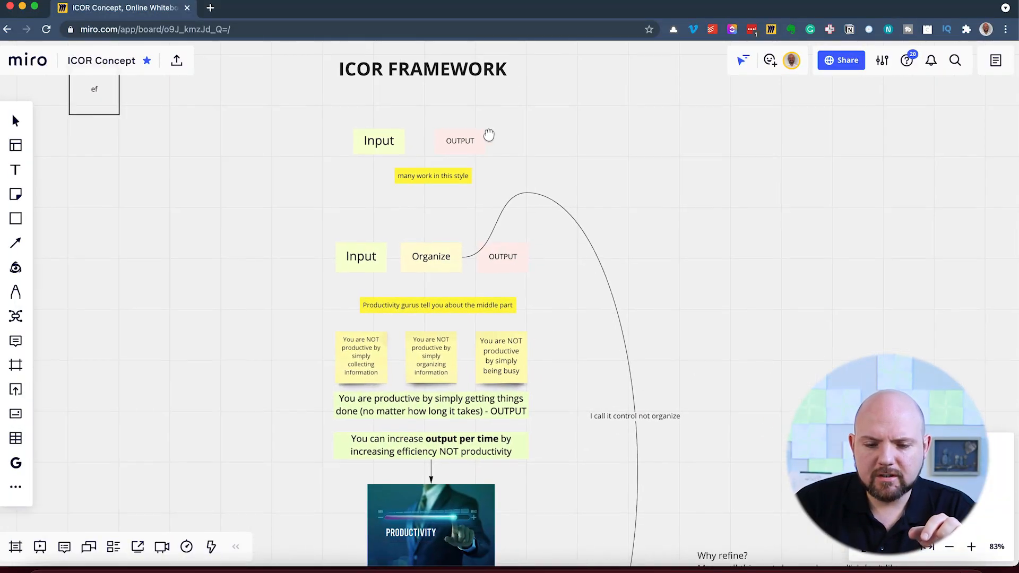
Step: Scroll the board to the productivity notes on collecting, organizing and busyness versus output
scroll(down, 3)
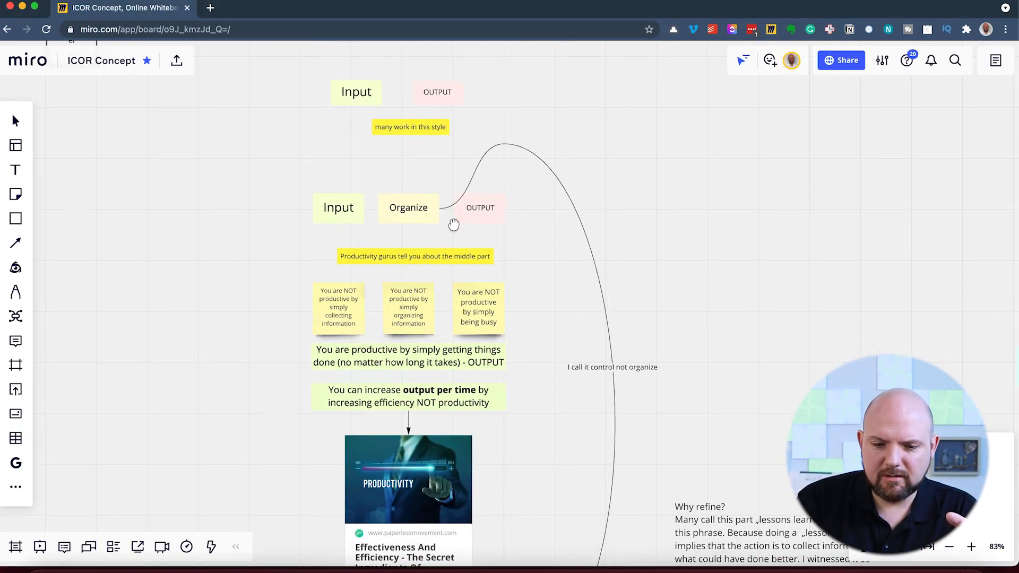
scroll(up, 3)
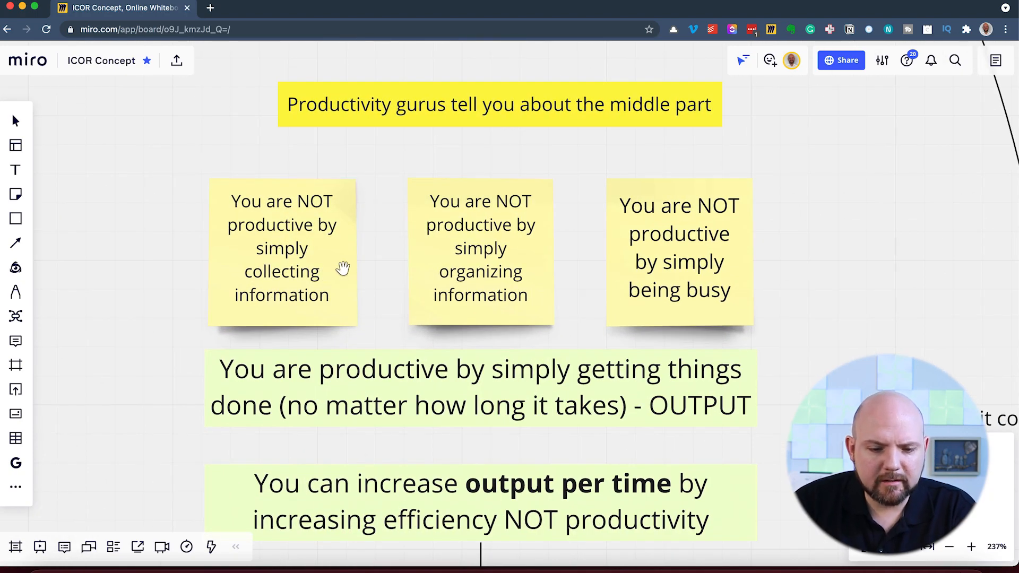
mouse_move(455, 254)
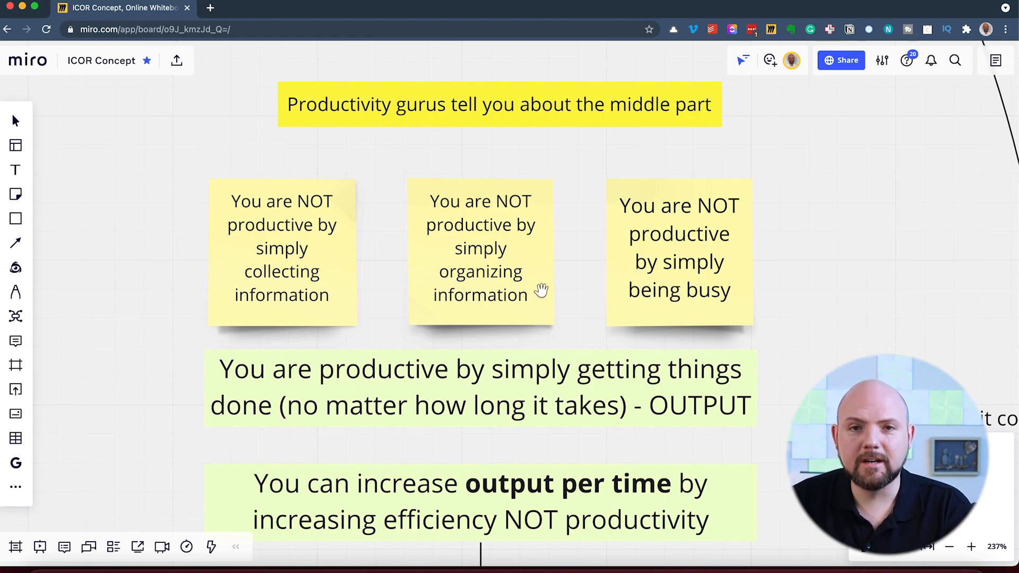
mouse_move(753, 295)
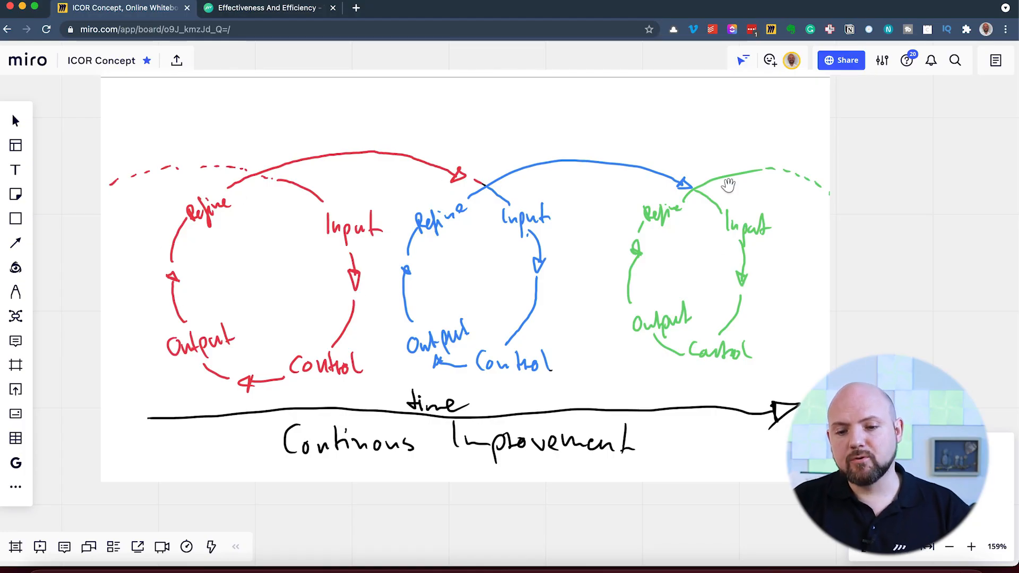
mouse_move(527, 451)
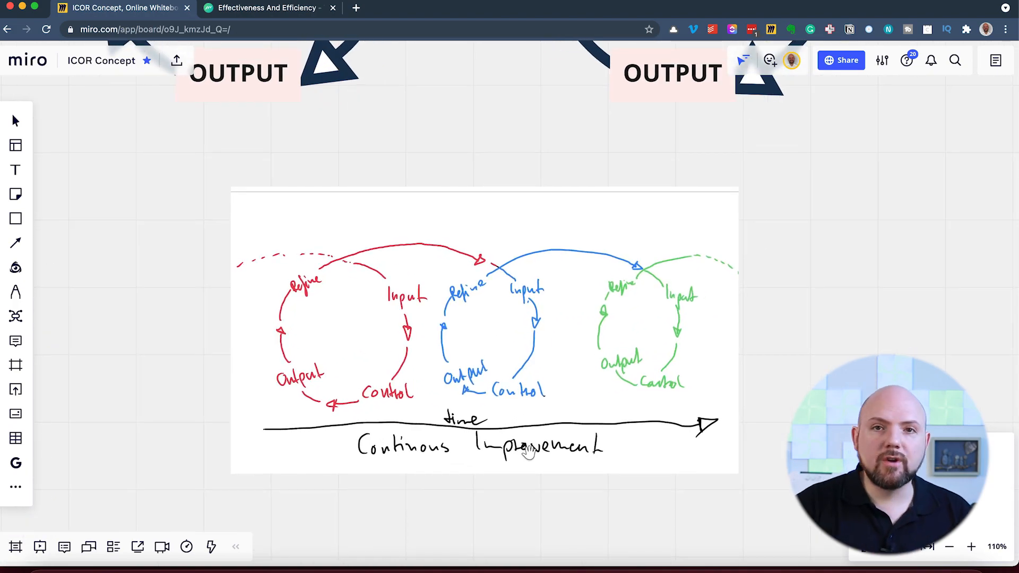
Step: Scroll down to the team and personal tool diagrams with Asana, Todoist, Notion, Evernote, Gmail
scroll(down, 3)
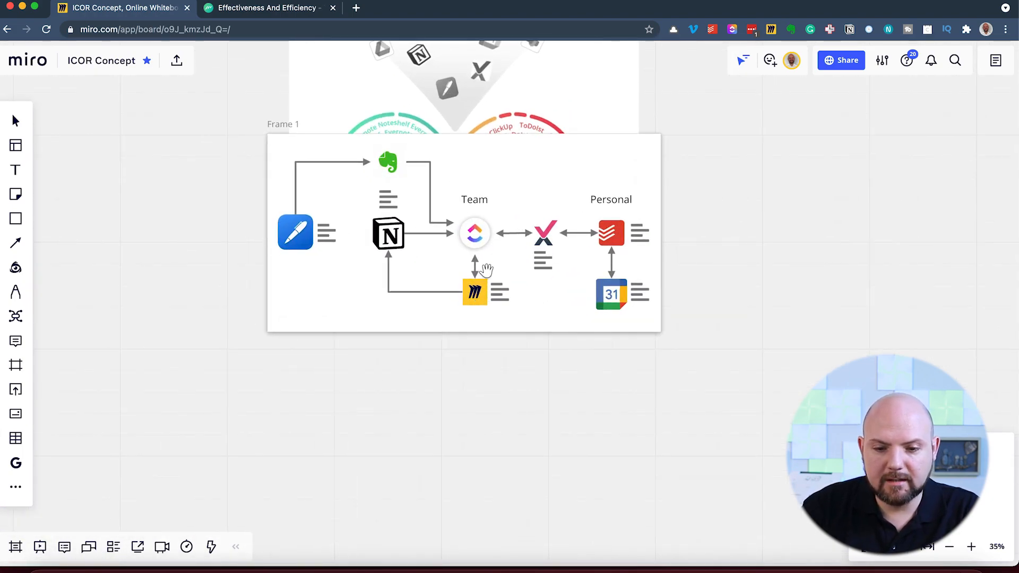
scroll(down, 3)
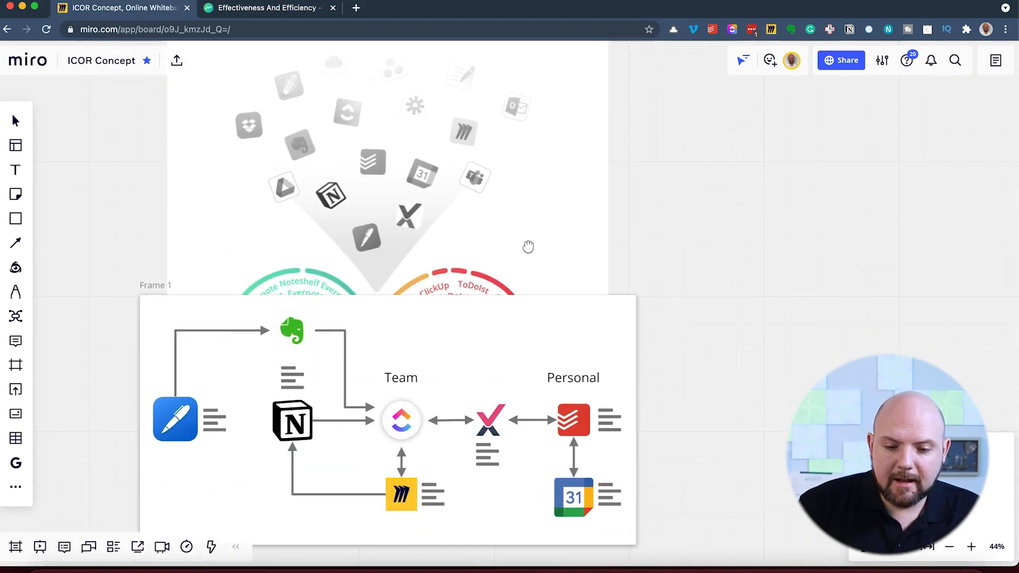
scroll(down, 3)
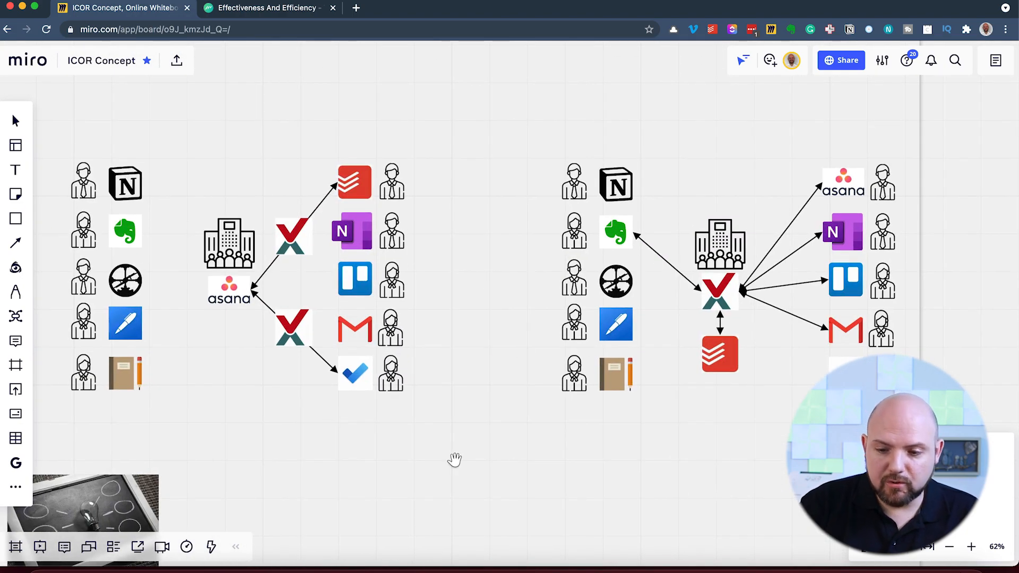
Step: Scroll down to the Inspirations frame with Building a Second Brain videos and note criteria
scroll(down, 3)
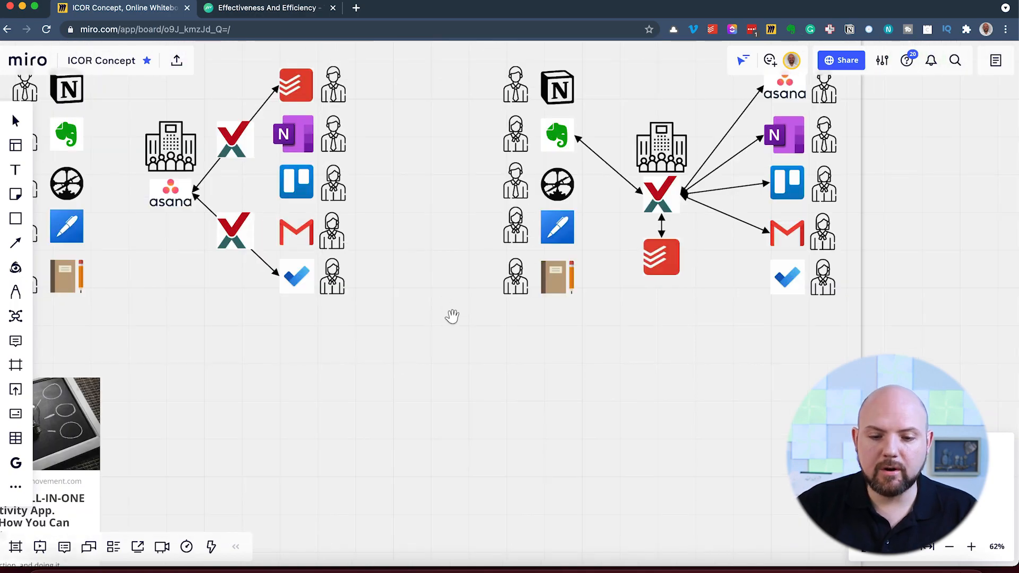
scroll(down, 3)
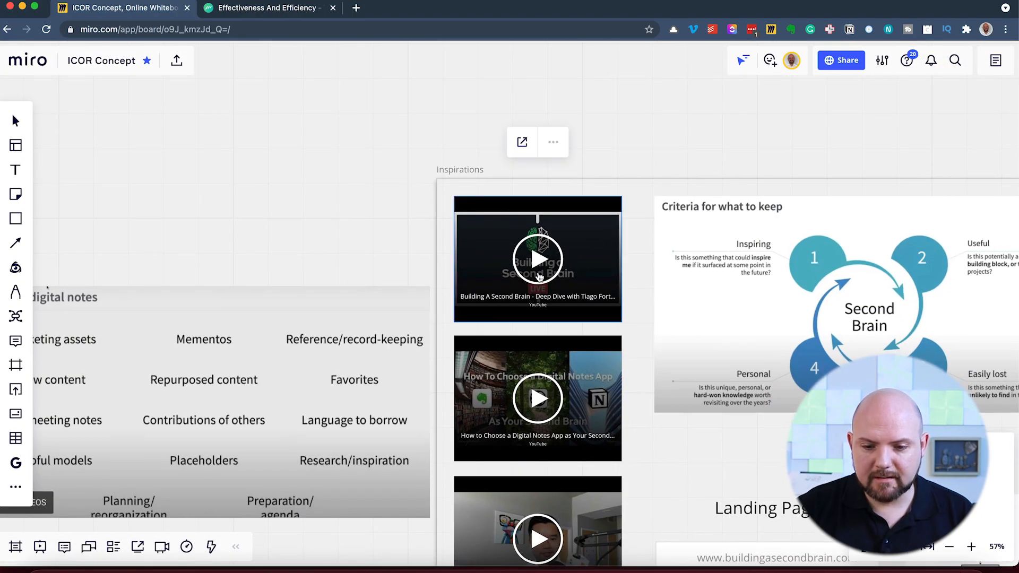
Step: Play the embedded Building A Second Brain video, then pause it
click(537, 258)
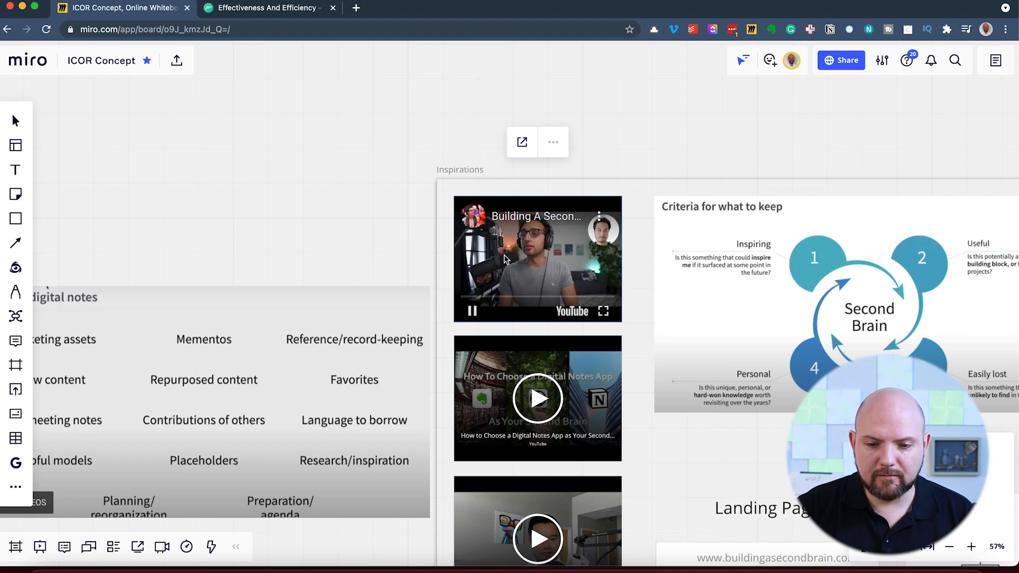
click(471, 310)
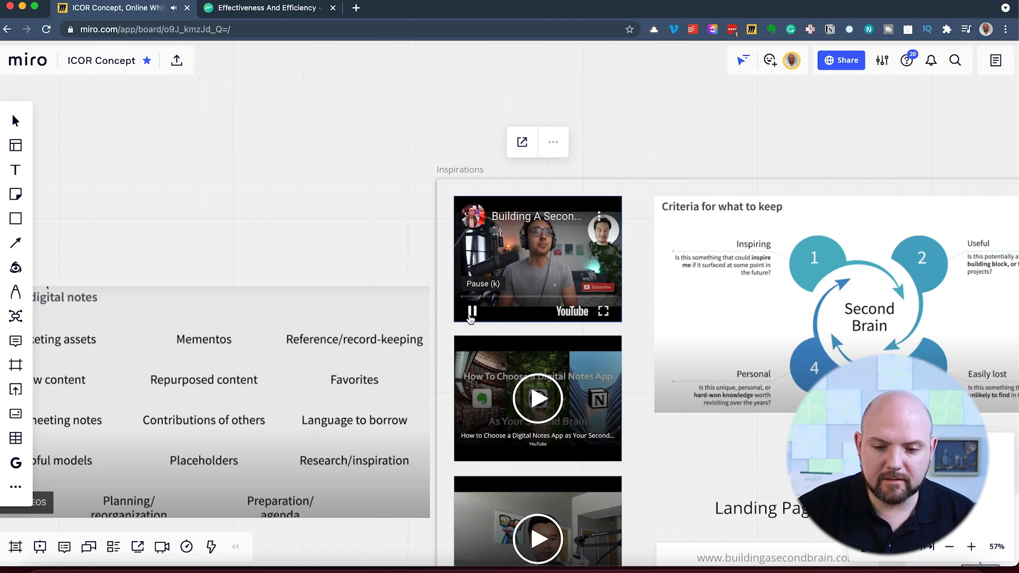
click(472, 310)
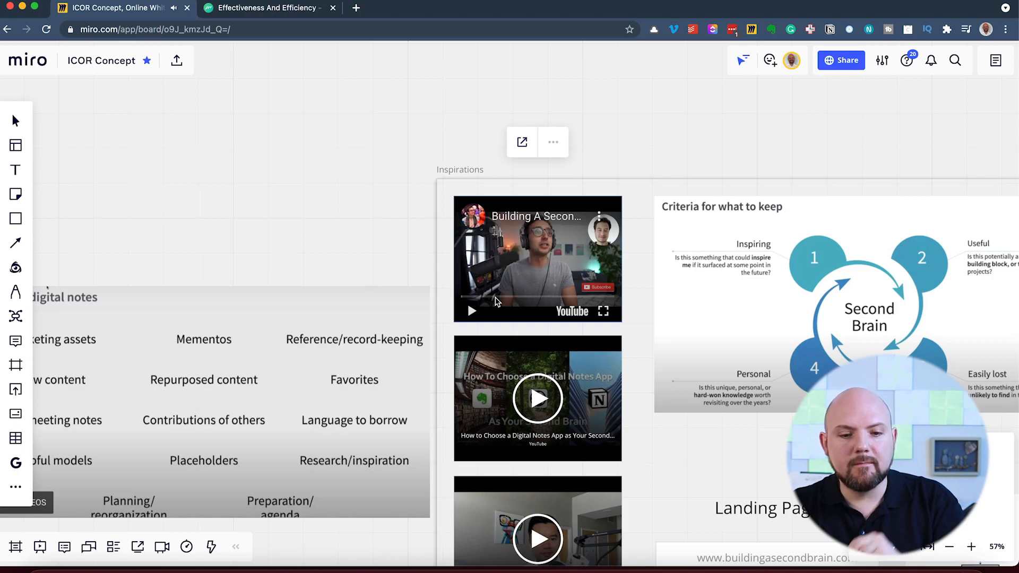
scroll(down, 3)
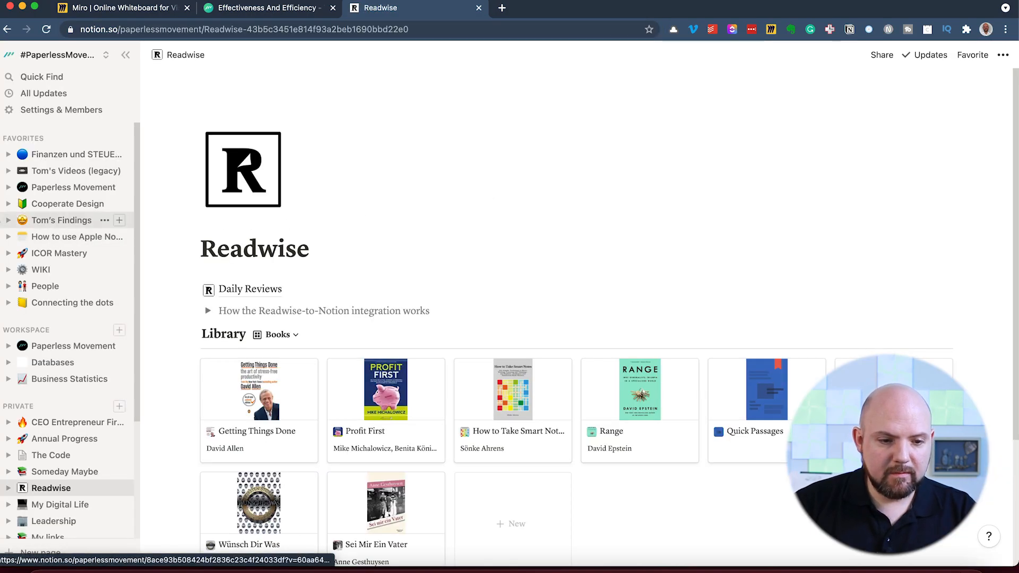
Step: Find the ICOR page via 'icor' search, view Connecting the dots, then return to ICOR
text(icor)
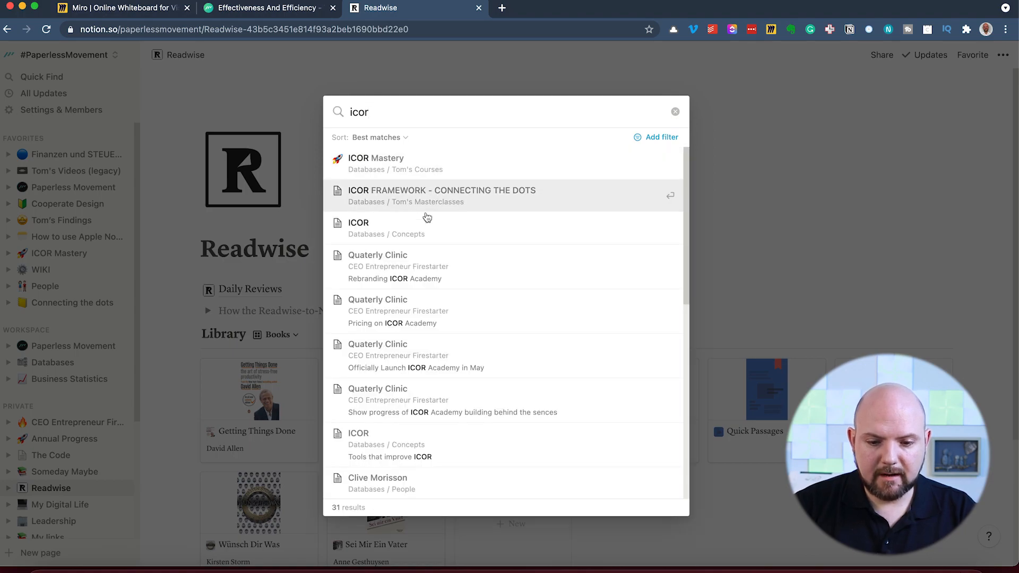
click(358, 228)
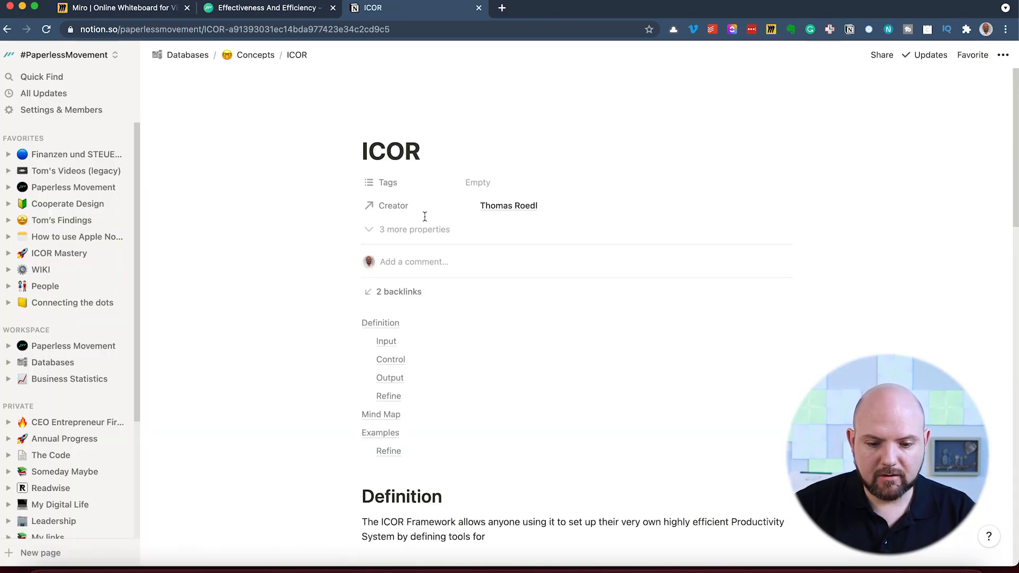
scroll(down, 3)
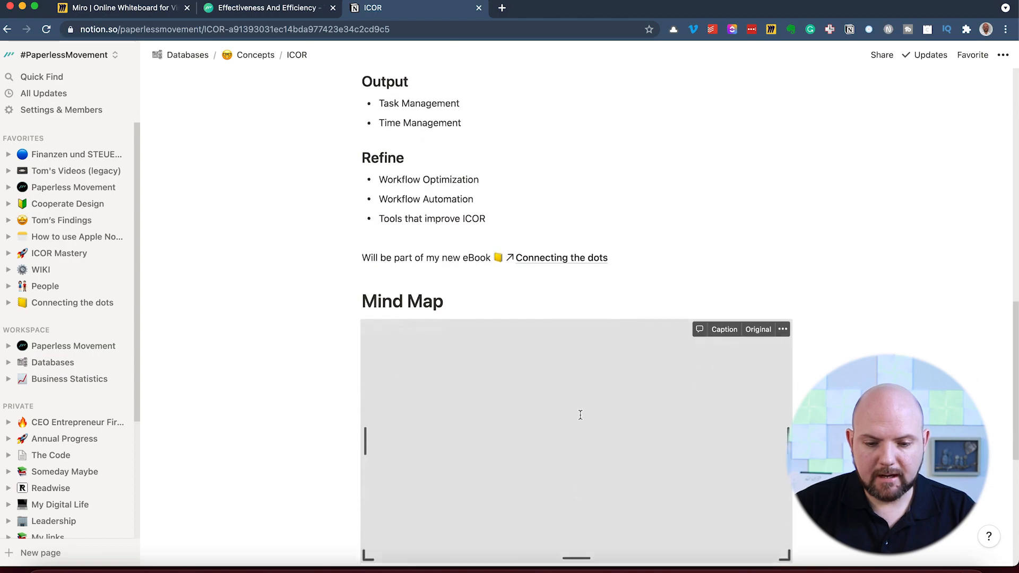
scroll(down, 3)
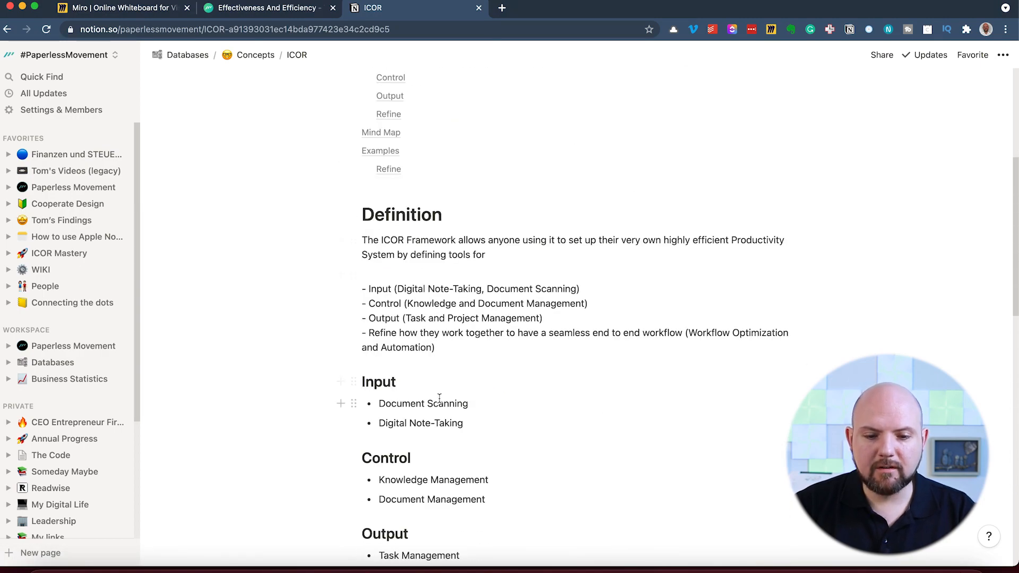
scroll(down, 3)
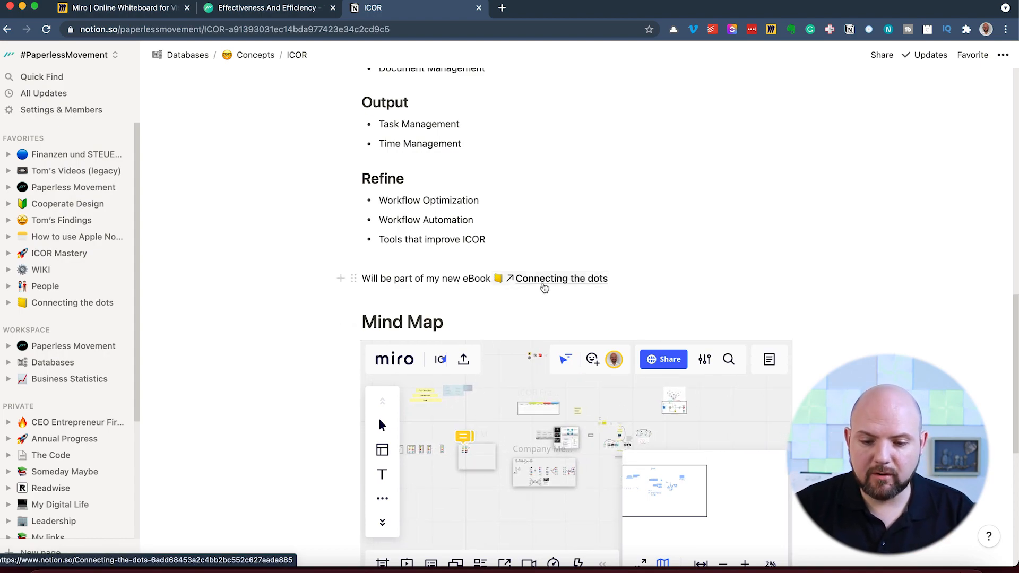
click(560, 278)
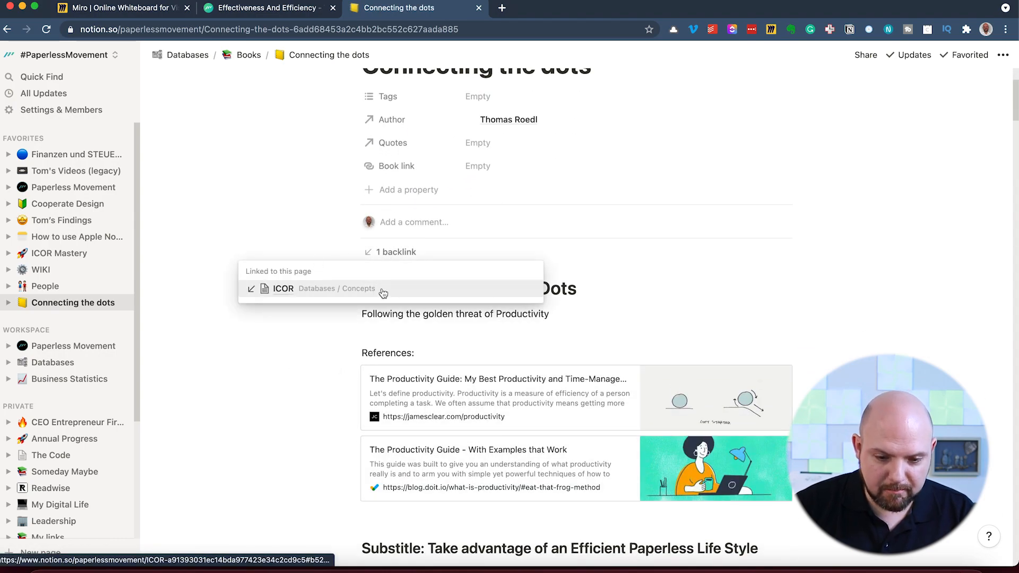
click(283, 287)
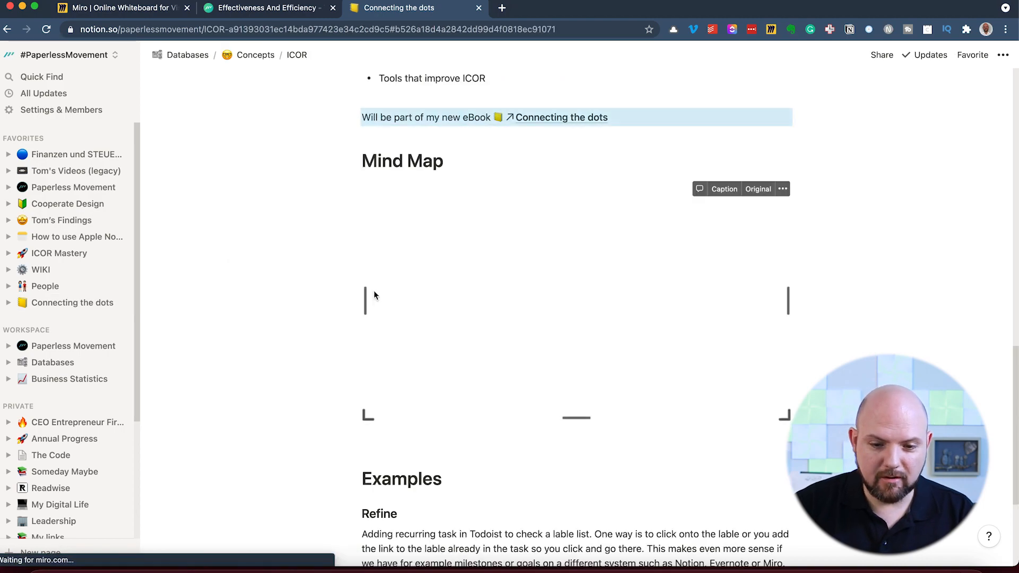